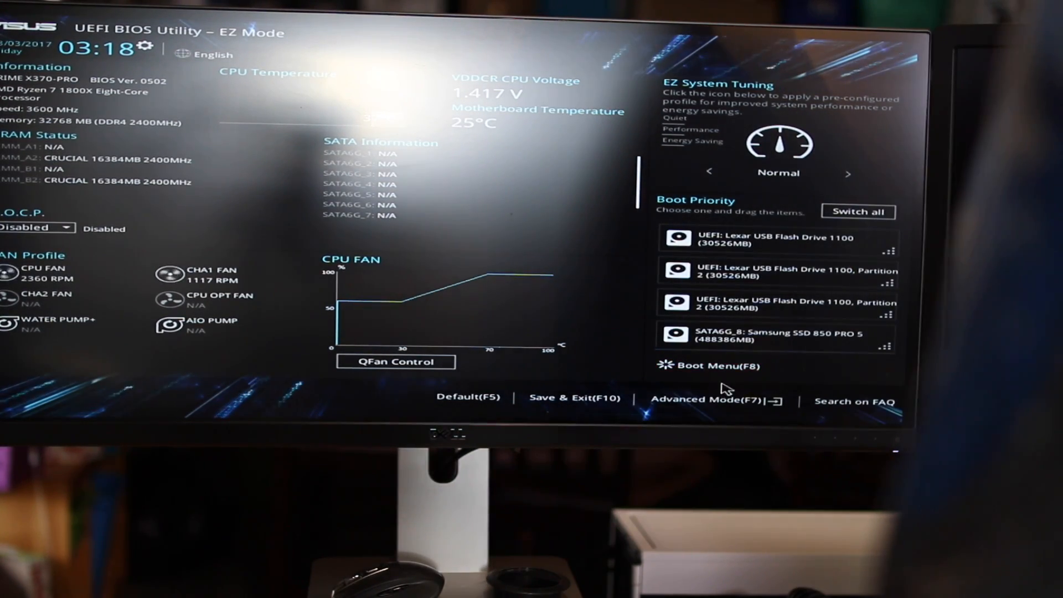
mouse_move(549, 397)
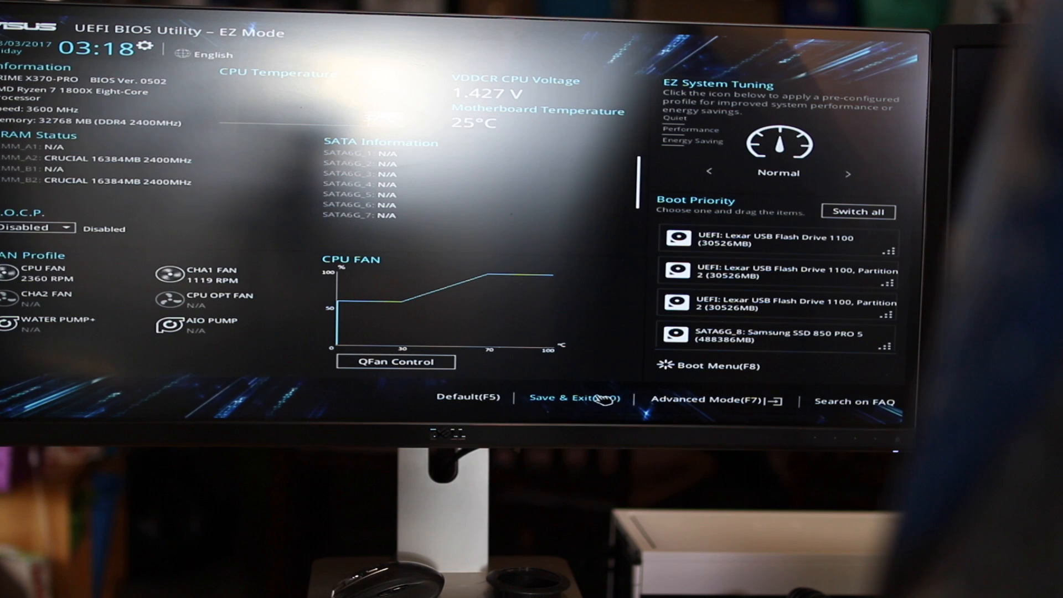
Step: Bring up the Save & reset confirmation from EZ Mode via Save & Exit (F10)
left_click(574, 397)
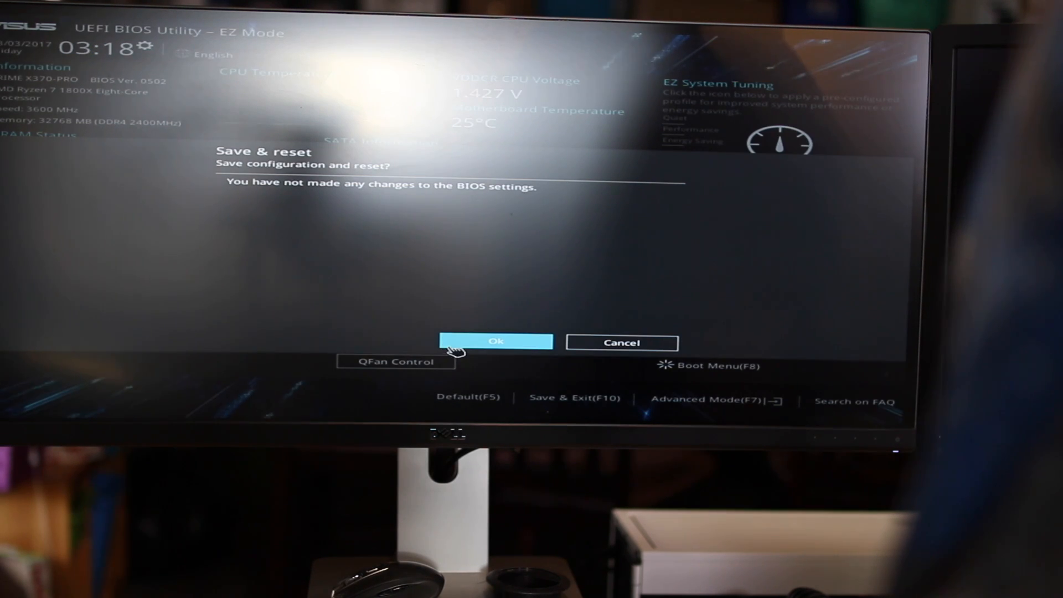